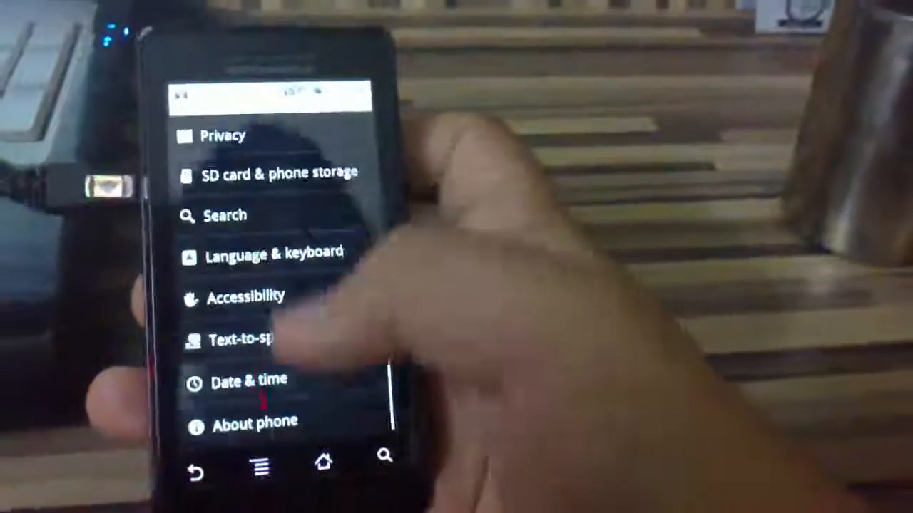
Tap the home-screen Google search widget and type 'hello' as a query
click(255, 421)
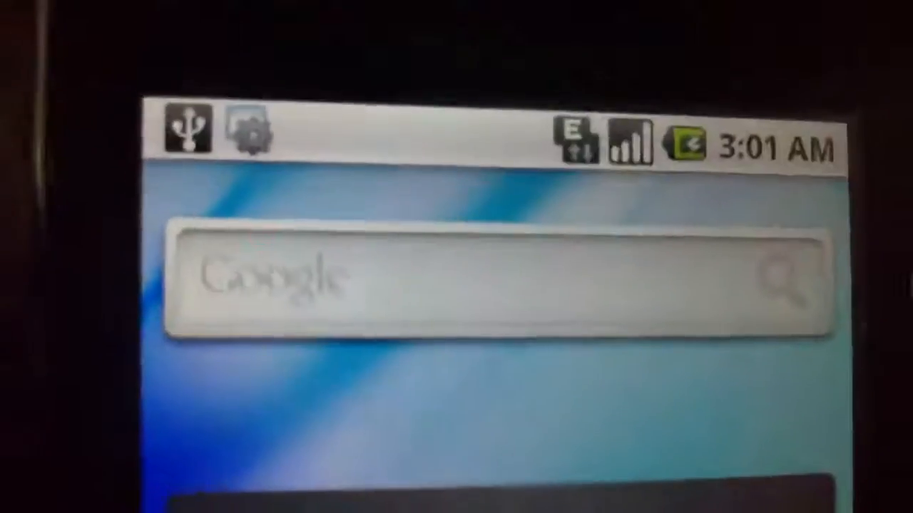
text(hello)
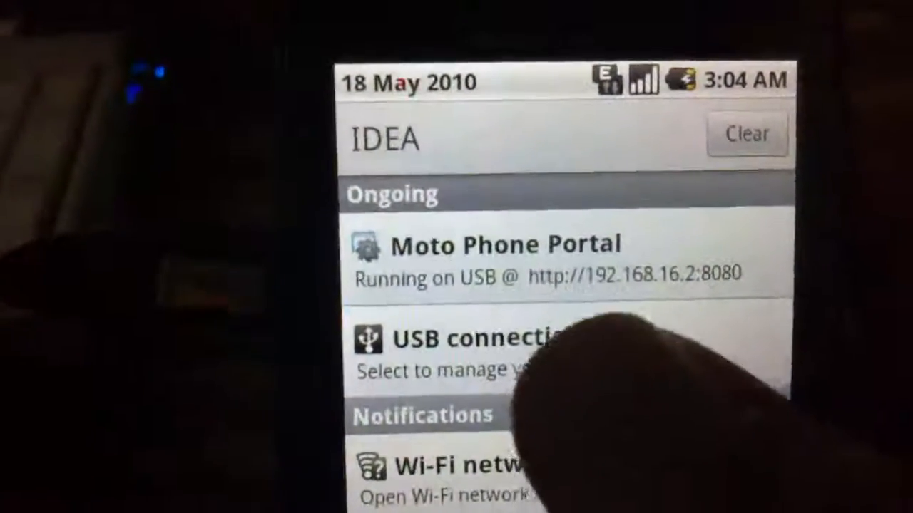
Tap the USB connection notification to show modes, with Portal & tools selected
click(464, 338)
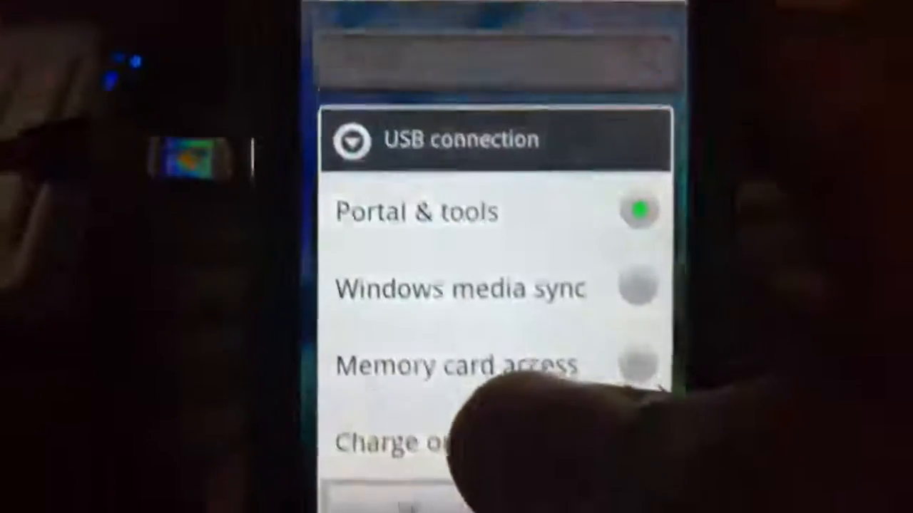